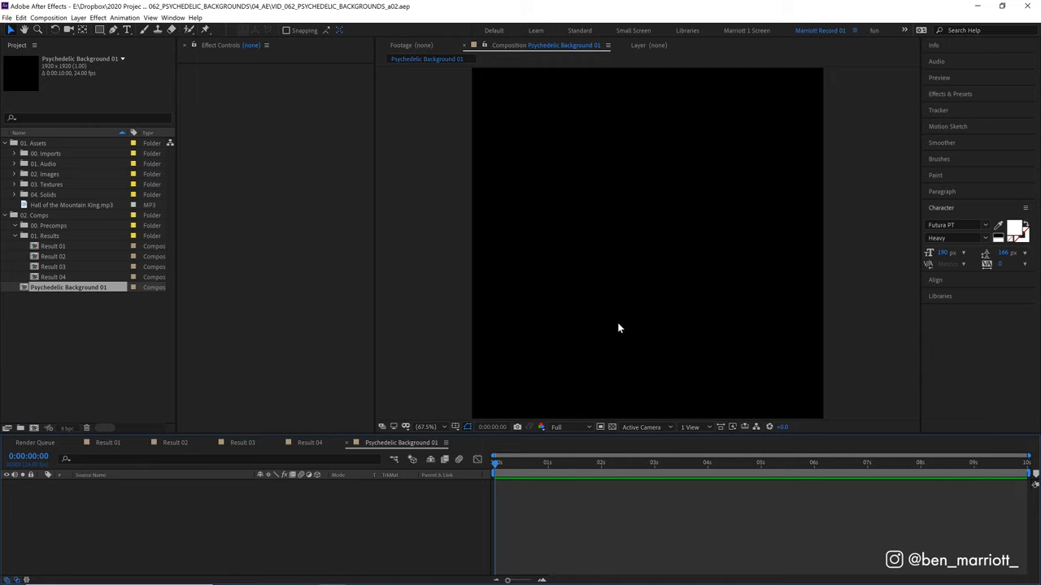
Step: Create a solid layer named Visuals and apply the Radio Waves effect to it
key("ctrl+y")
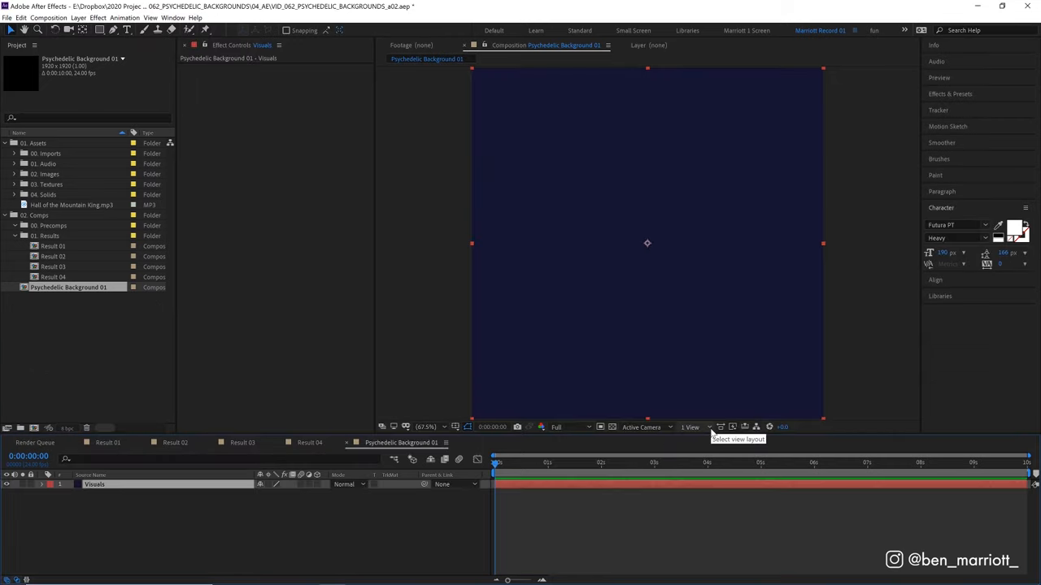
left_click(950, 92)
type("radio")
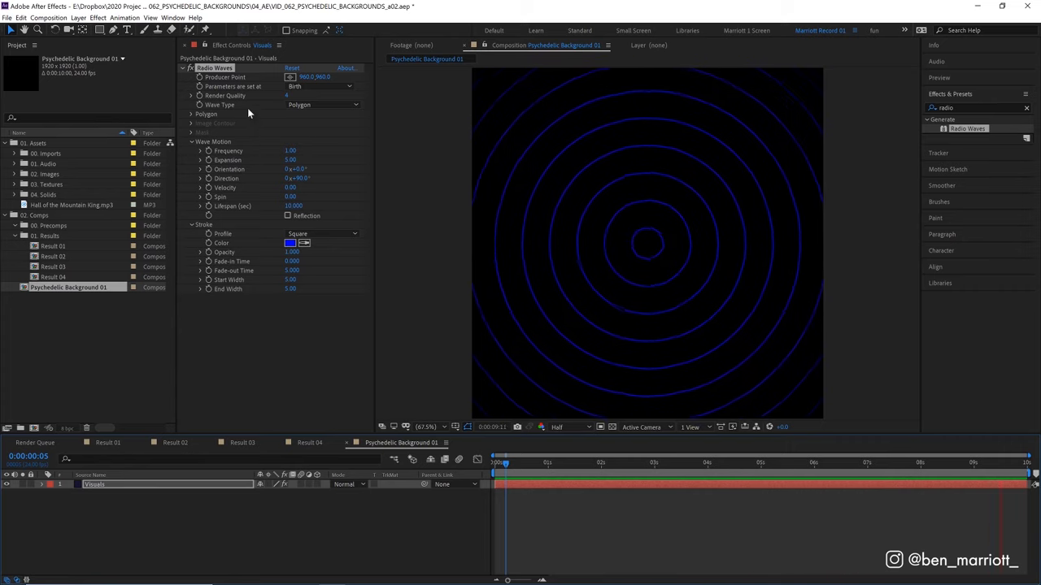
Step: Lower the Polygon Sides value so the round rings become angular star-like polygons
left_click(497, 461)
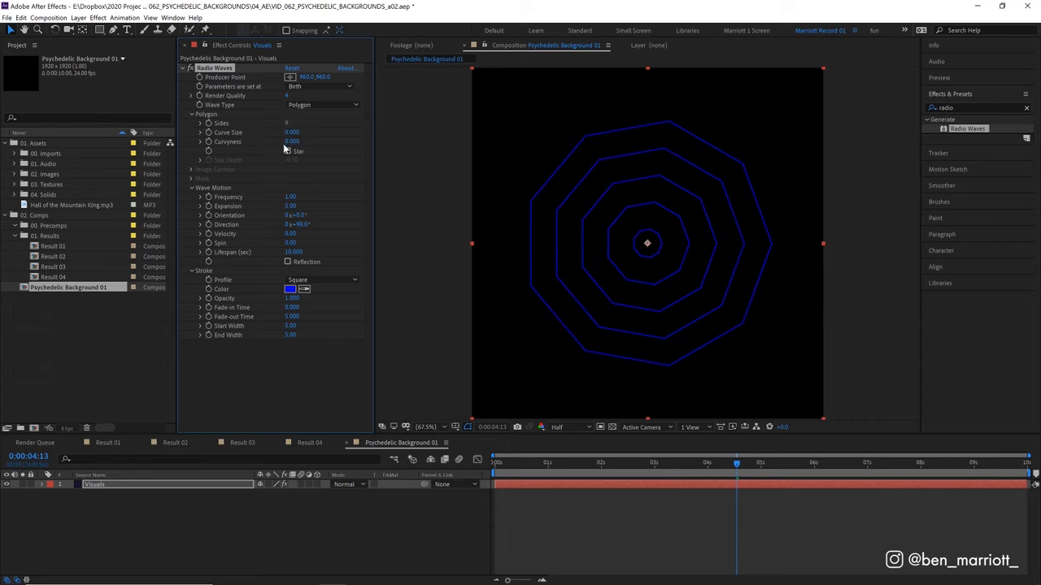
left_click(286, 151)
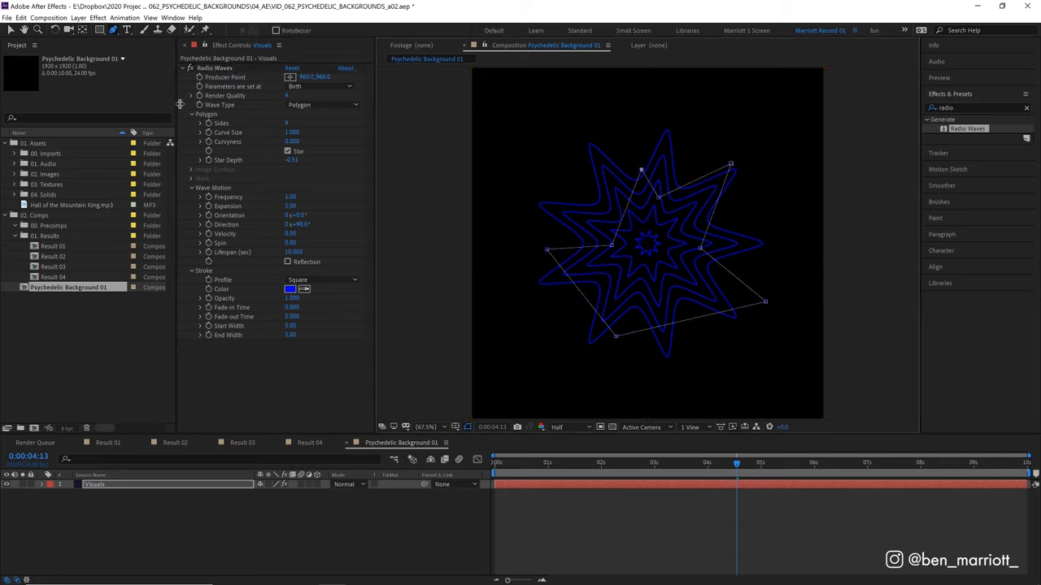
Step: Set the Radio Waves Wave Type to Mask so the drawn star mask shapes the waves
left_click(323, 104)
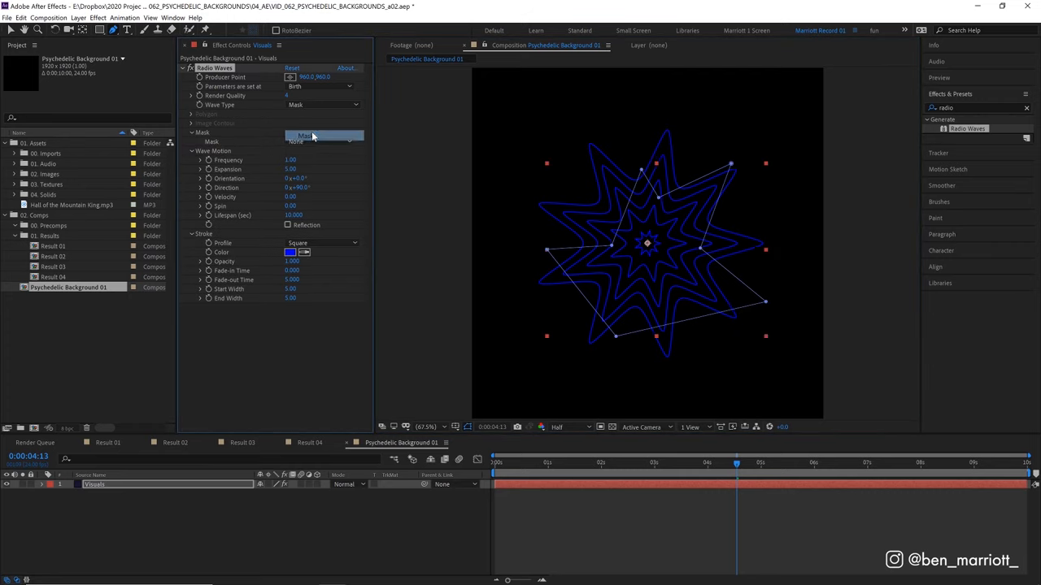
left_click(306, 135)
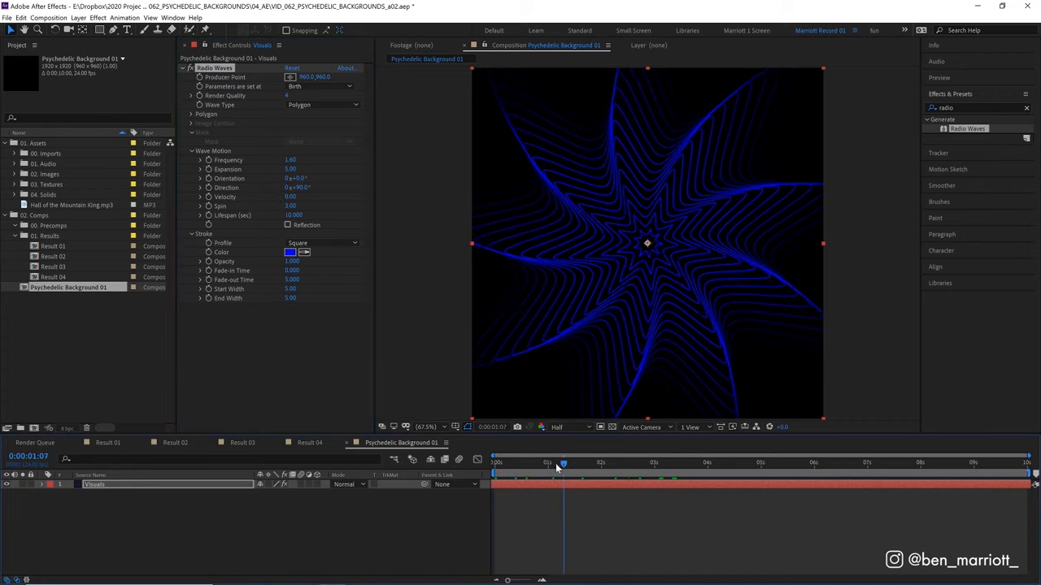
Step: Scrub the timeline to preview the spiral, then return Wave Type to Polygon for keyframing
left_click_drag(562, 462, 722, 461)
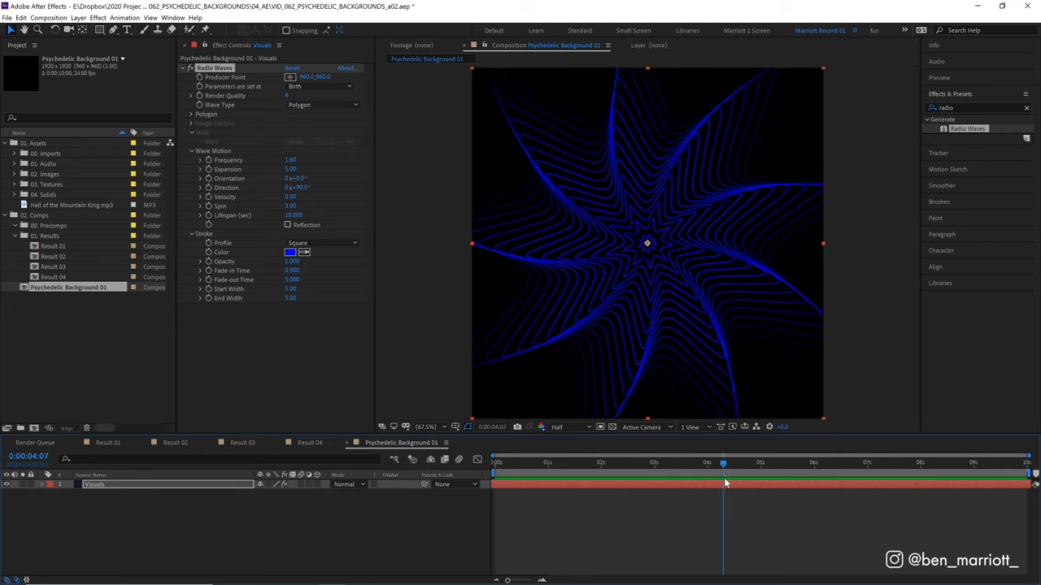
left_click(726, 462)
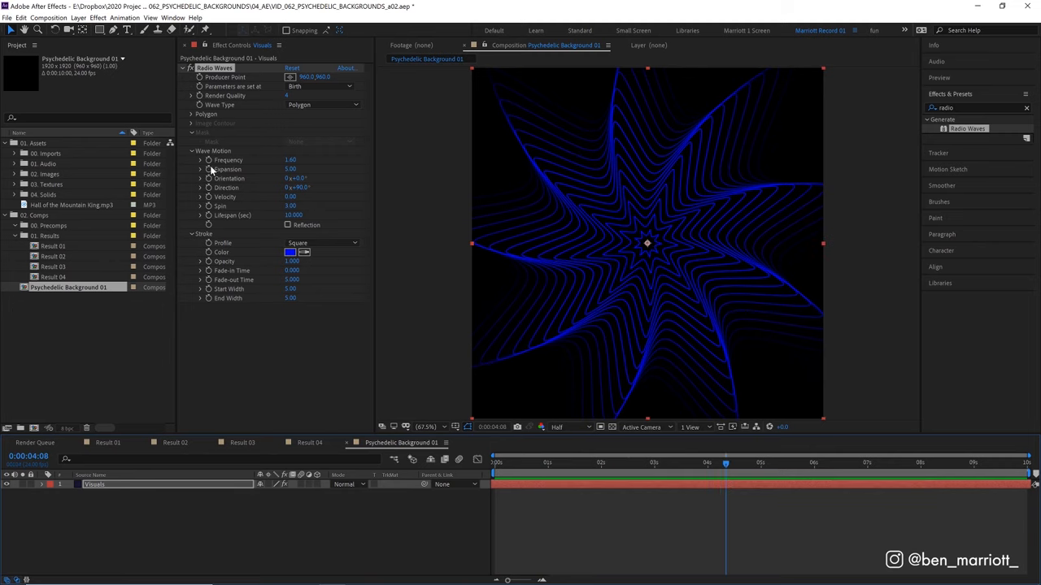
mouse_move(210, 210)
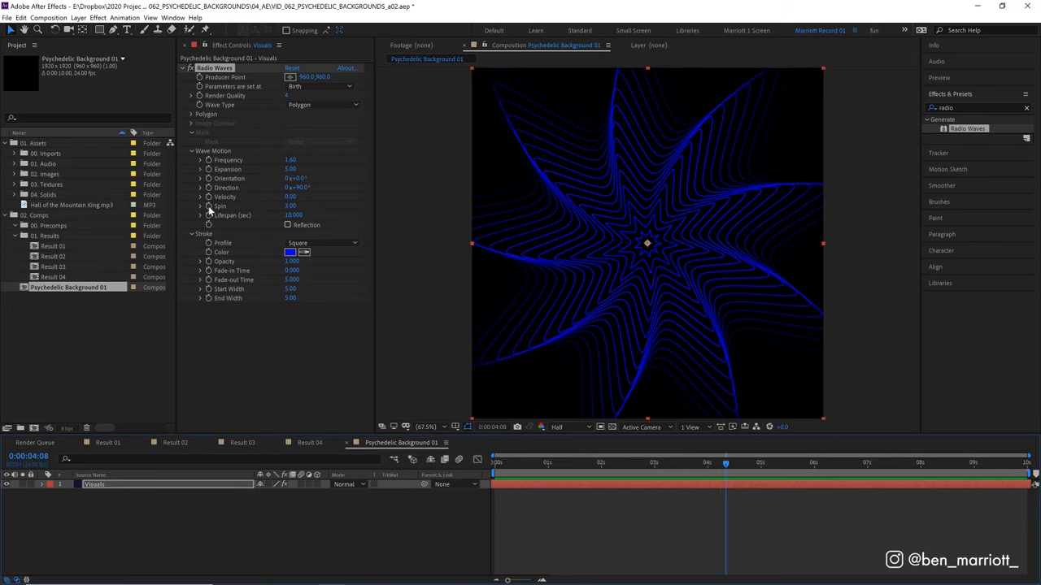
left_click(200, 114)
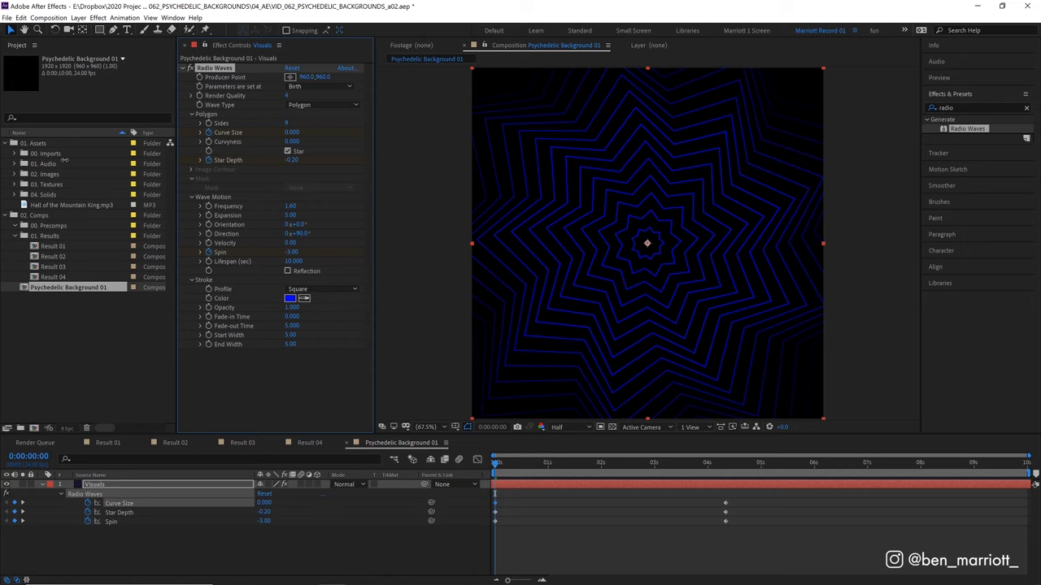
Step: Preview the animation and adjust the later Curve Size and Star Depth keyframes into curved petals
key("space")
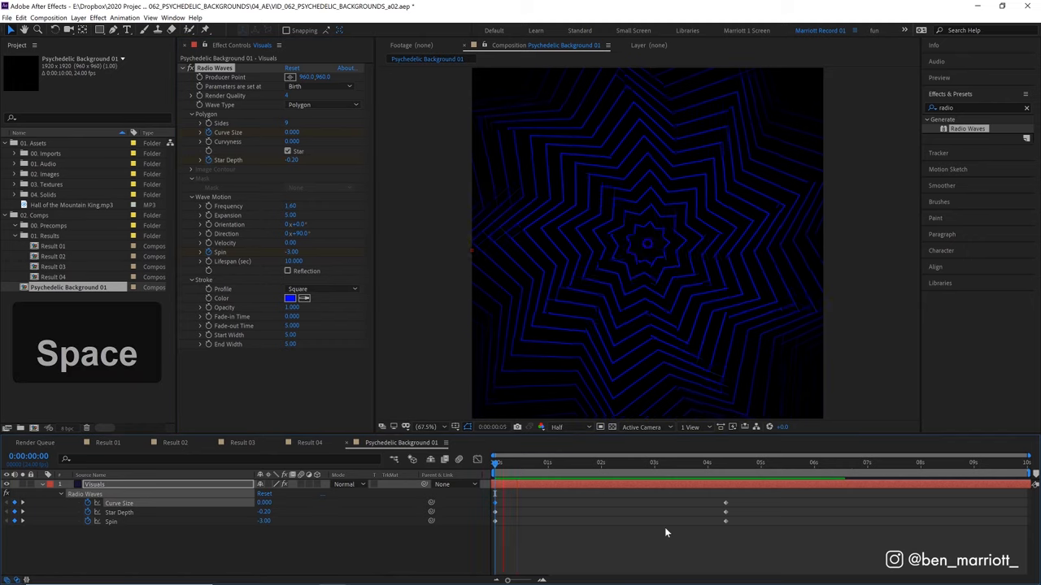
key("space")
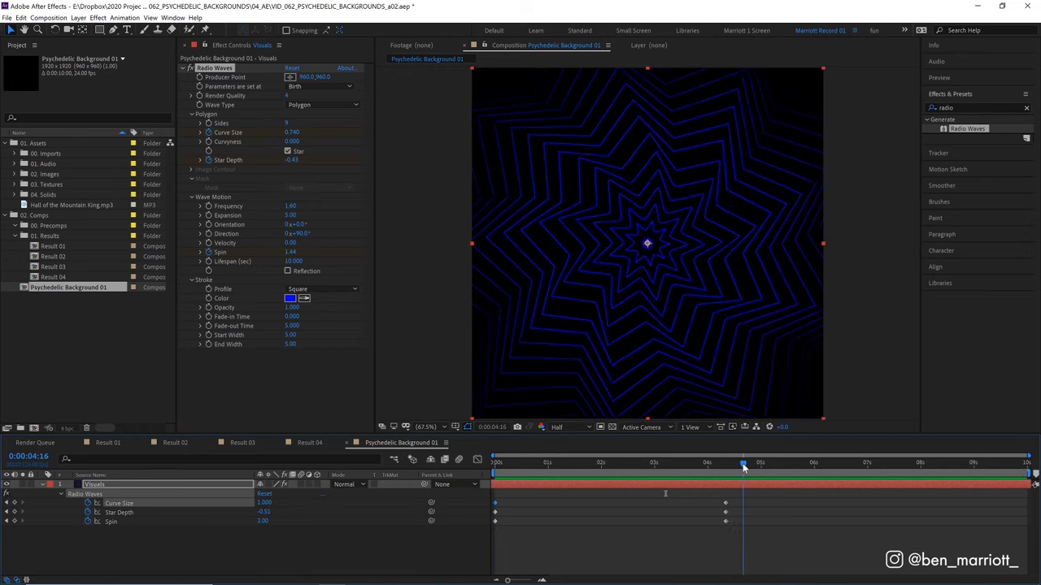
left_click_drag(741, 462, 728, 461)
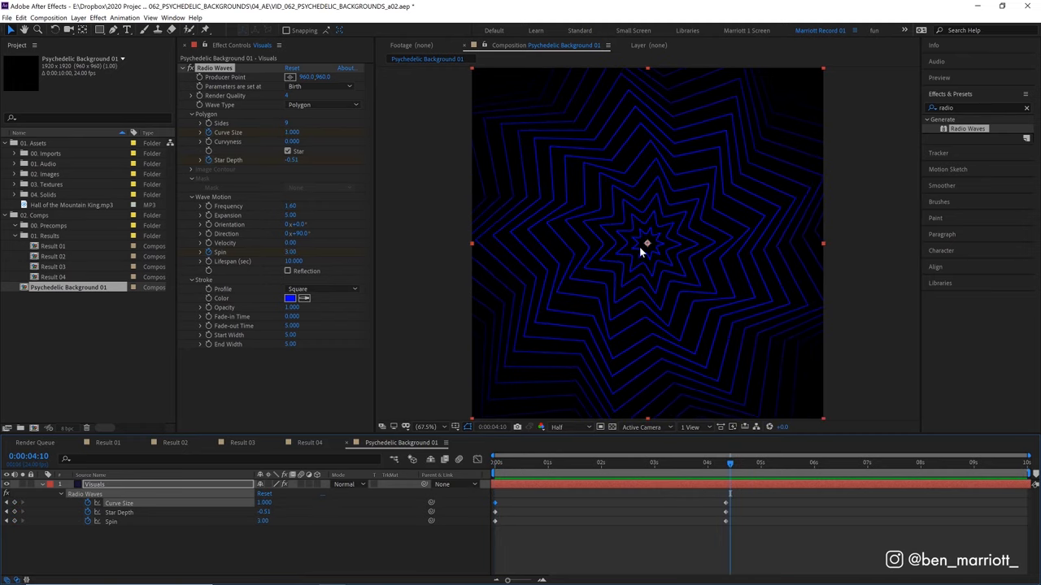
left_click_drag(729, 462, 731, 461)
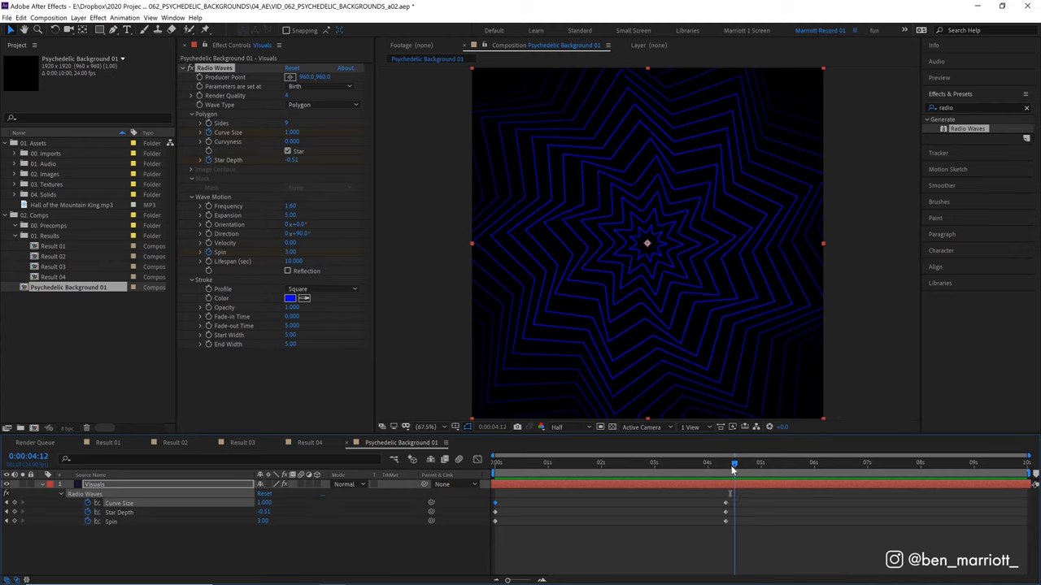
left_click_drag(734, 462, 859, 462)
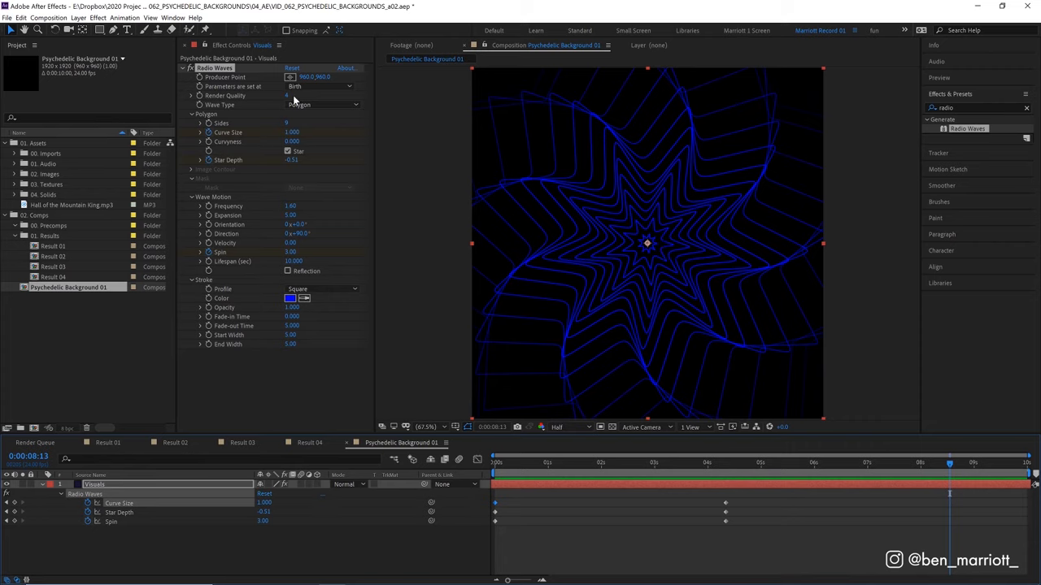
Step: Make the wave parameters update every frame and preview the morphing stars
left_click(322, 94)
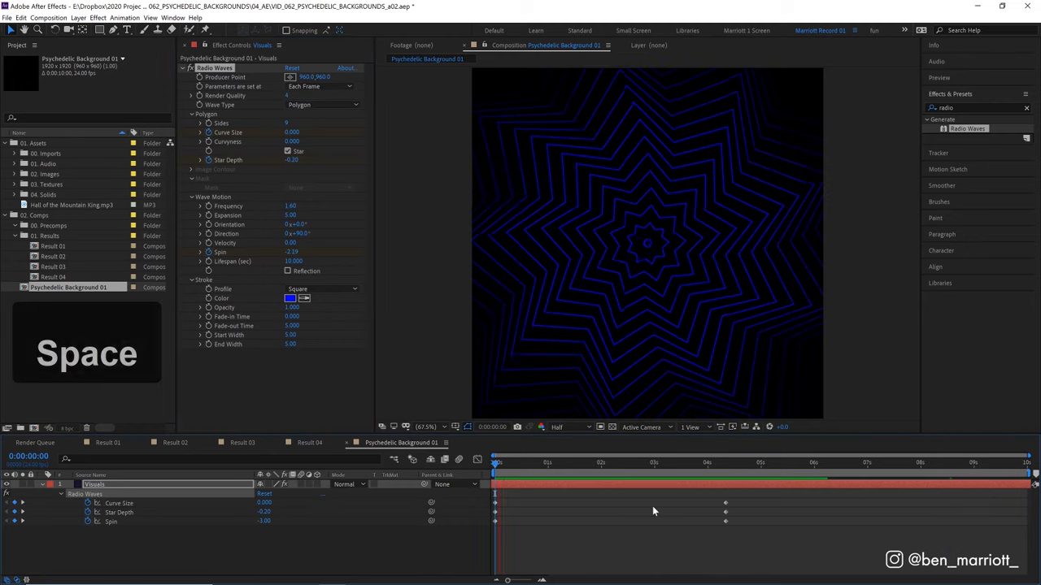
key("space")
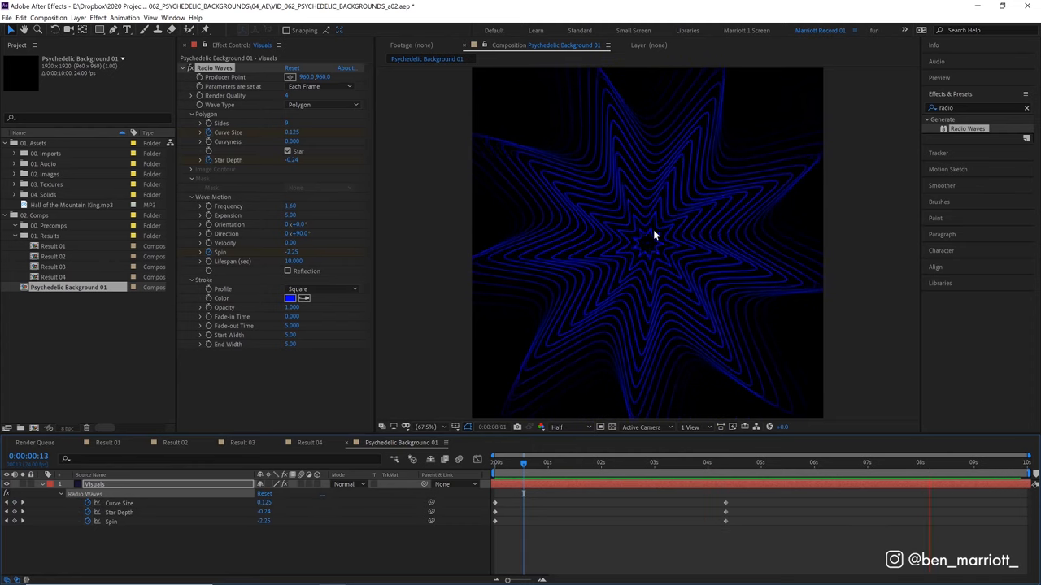
left_click(732, 462)
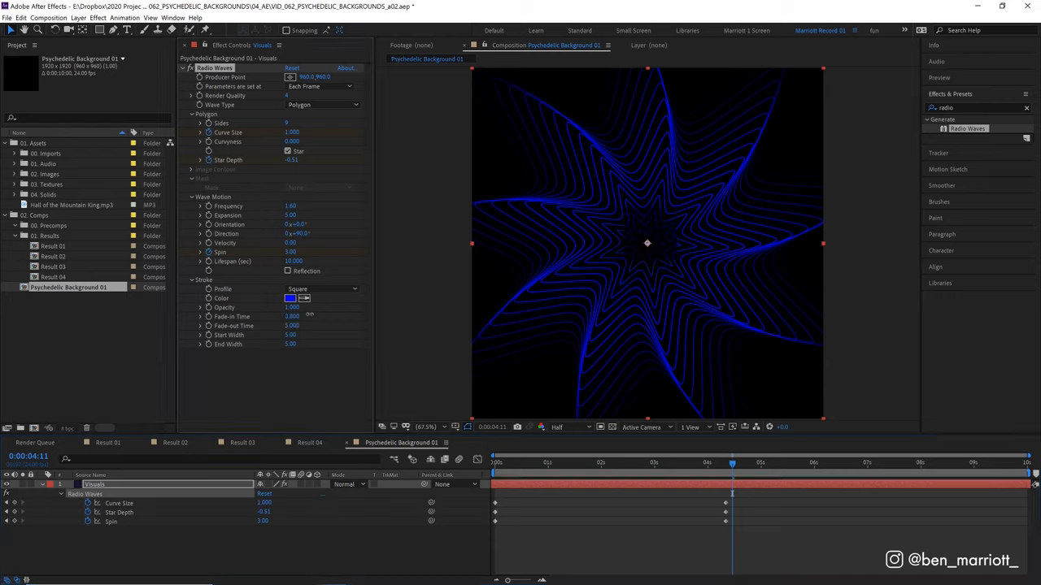
key("space")
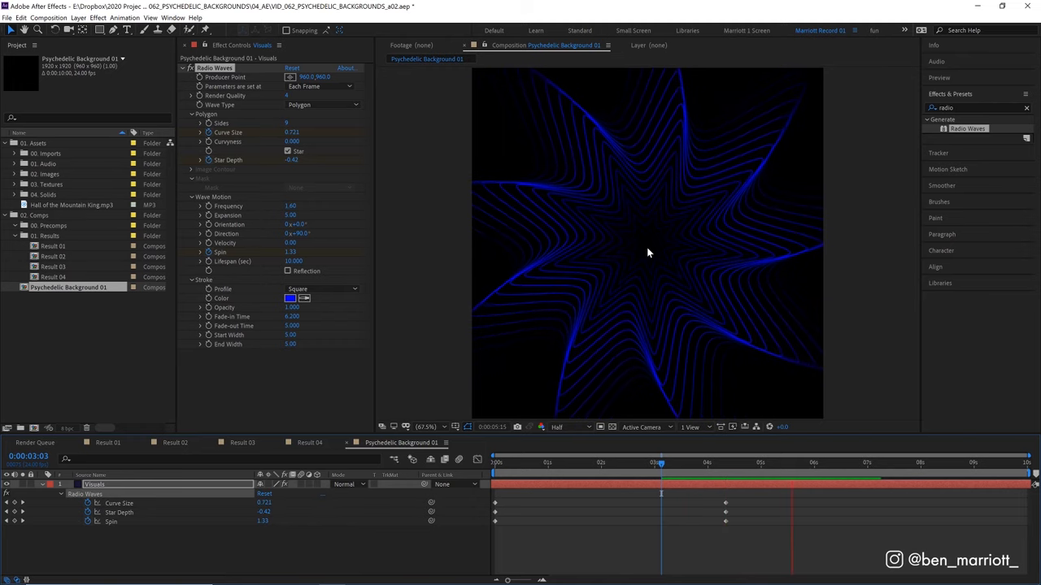
Step: Change the Radio Waves stroke colour to a cyan-blue hue
left_click(588, 462)
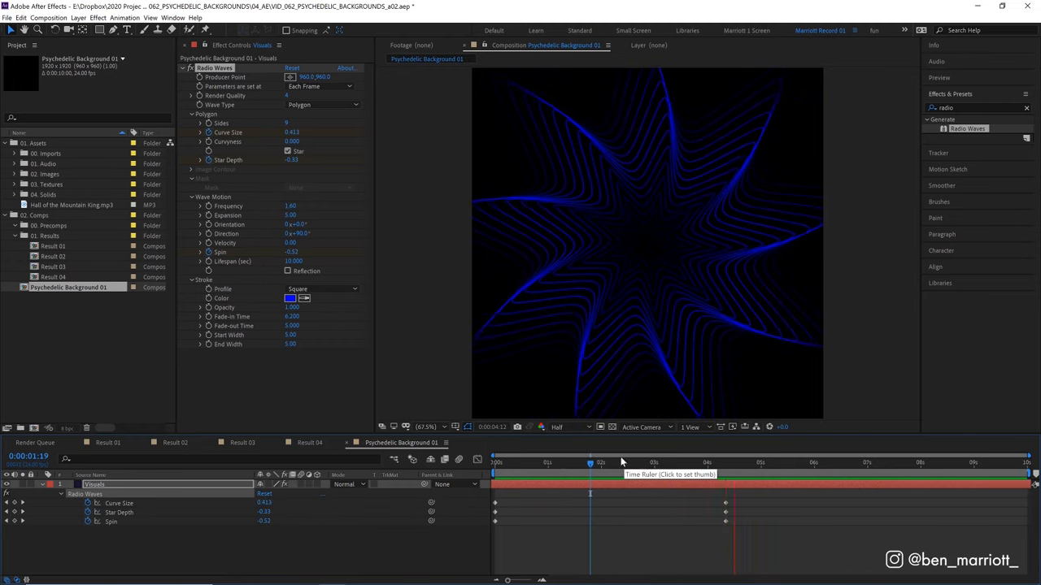
left_click(290, 299)
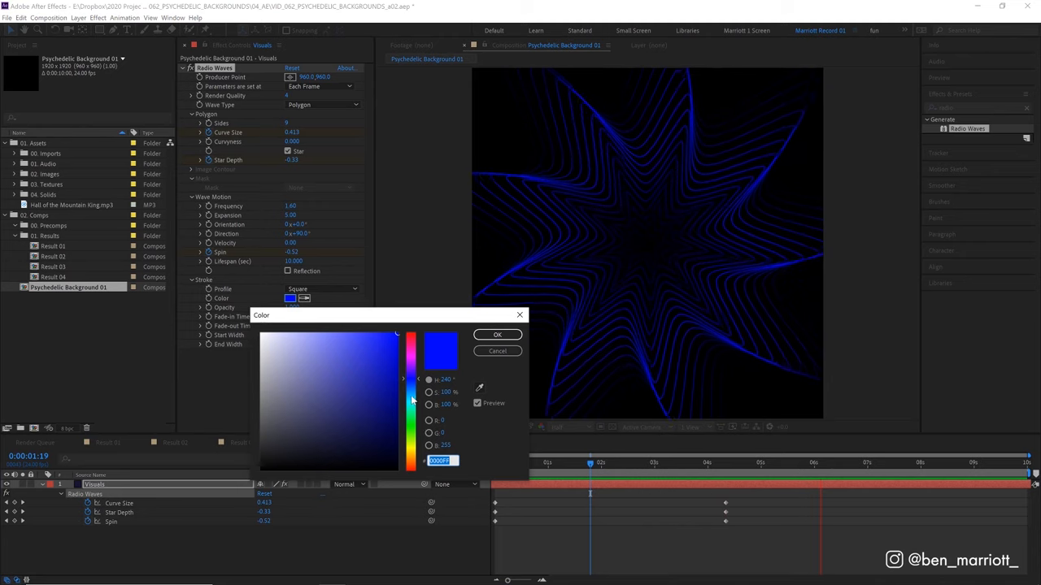
left_click(497, 335)
type("cc k")
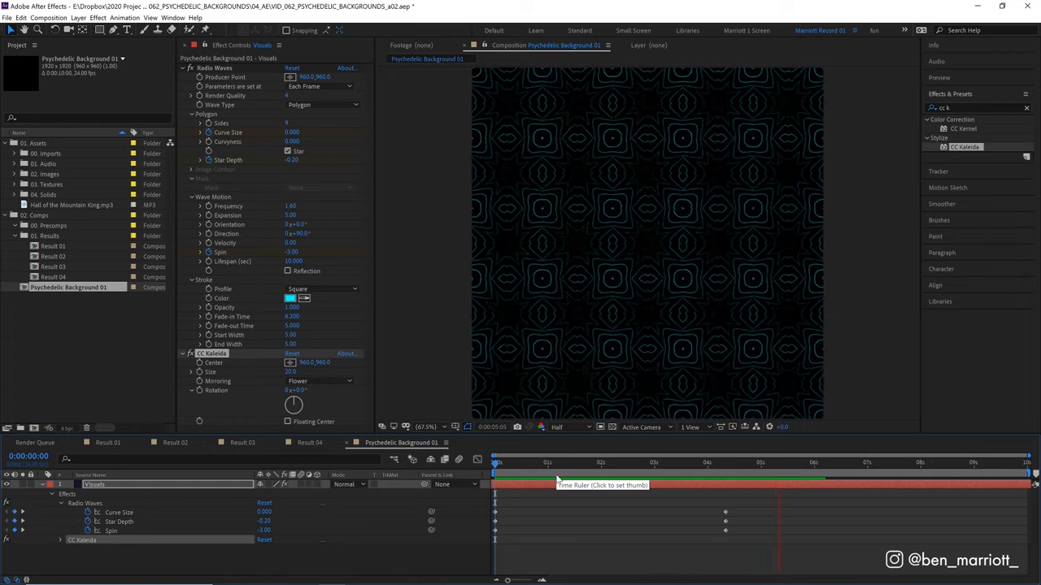
Step: Jump later in the timeline and drag the CC Kaleida centre point to shift the kaleidoscope
left_click(559, 462)
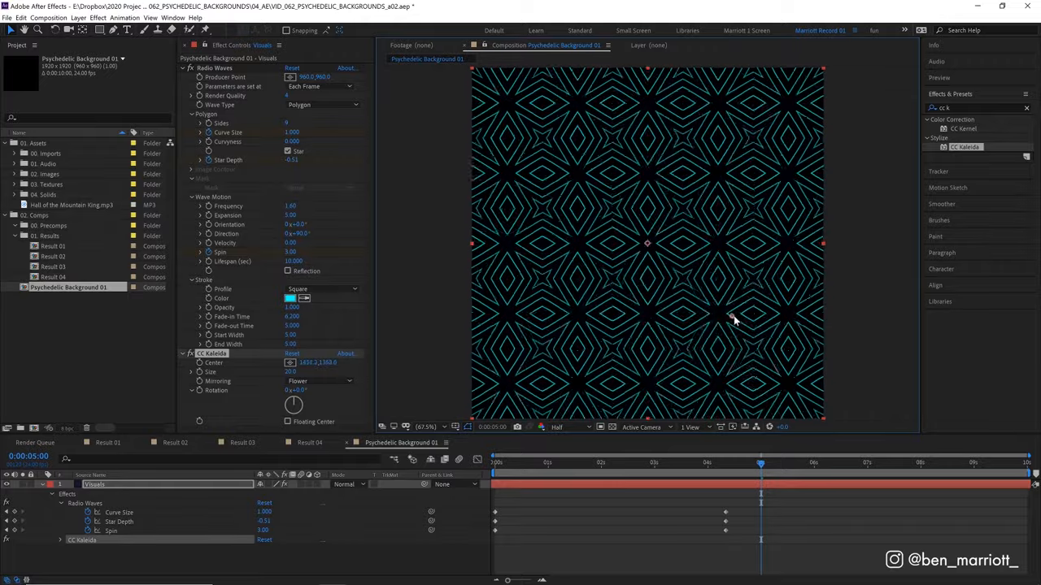
left_click_drag(732, 317, 787, 316)
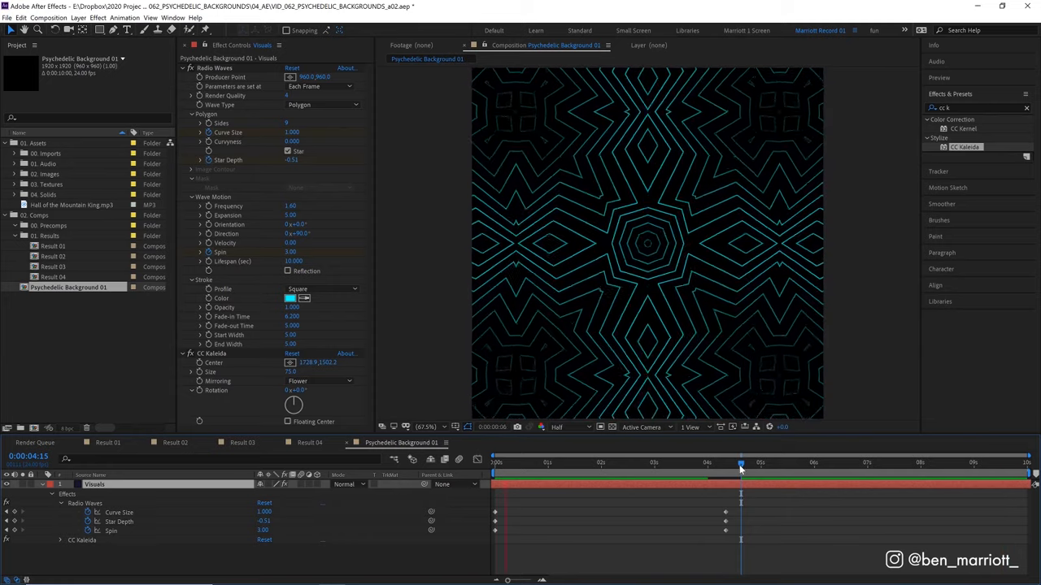
Step: Preview, then compare several CC Kaleida mirroring styles such as Wheel, Die Gross and Fish Head
key("space")
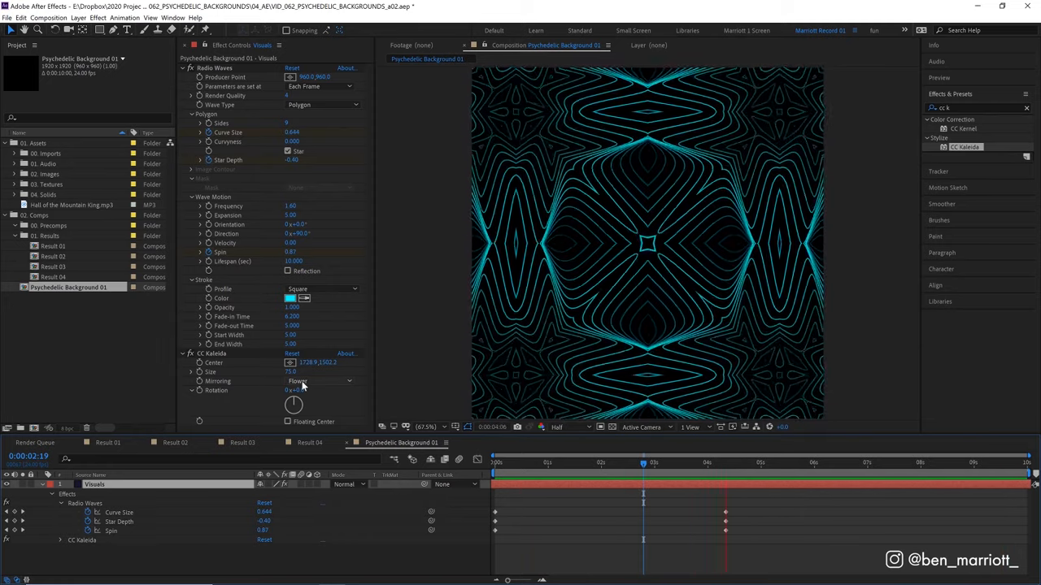
left_click(319, 381)
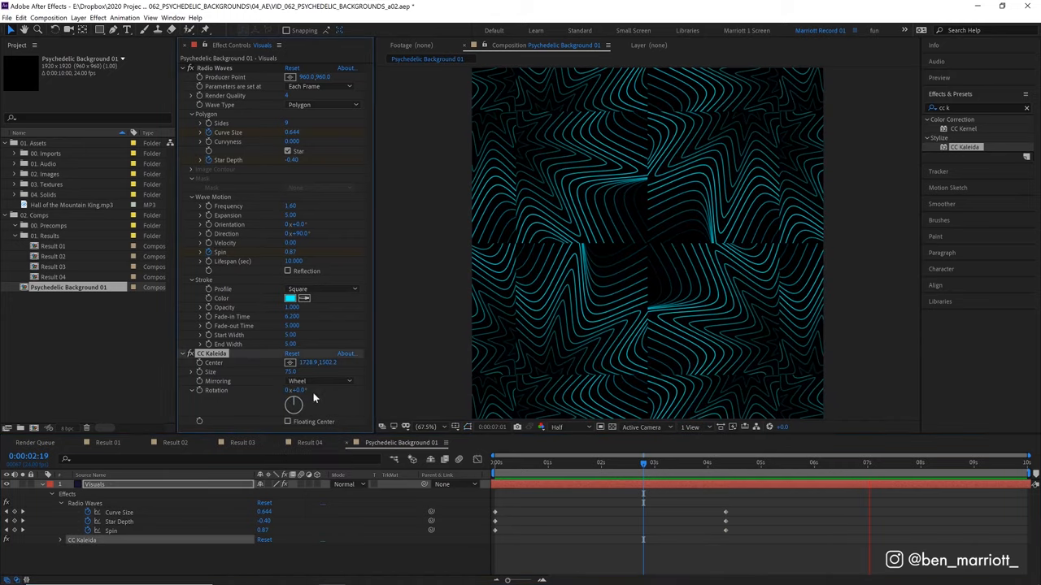
left_click(322, 381)
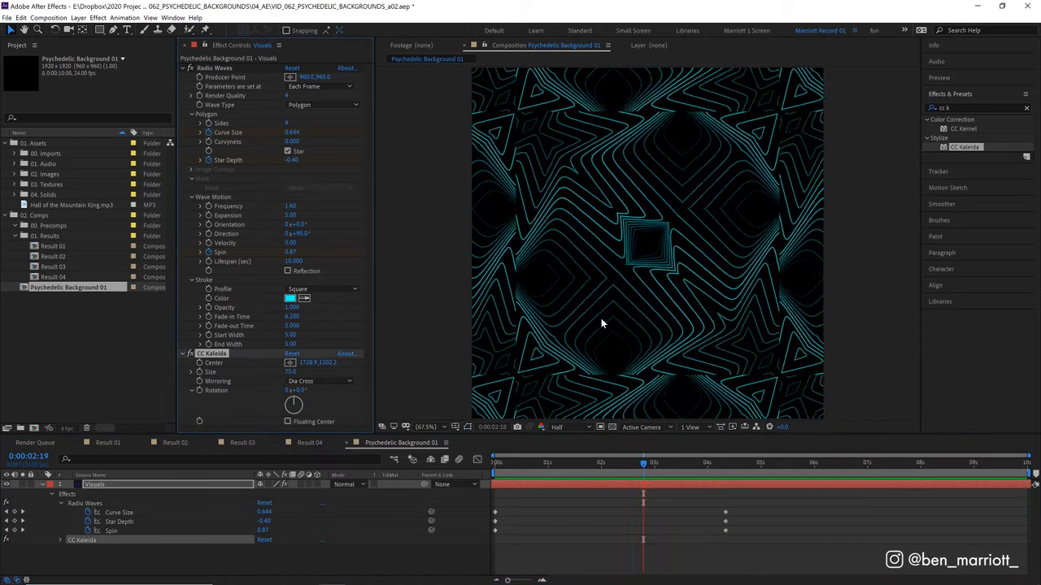
left_click(318, 381)
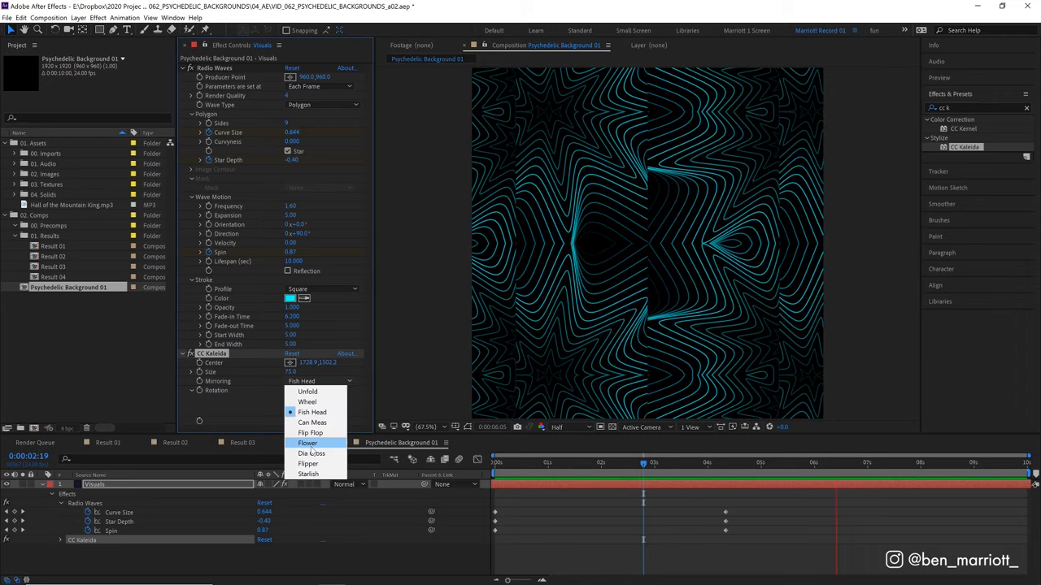
left_click(308, 475)
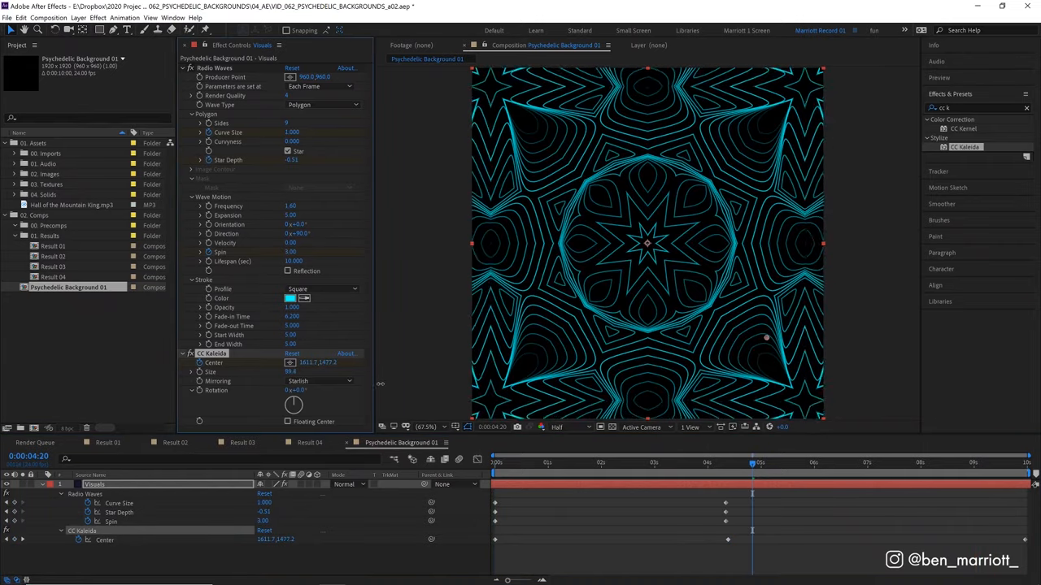
Step: Keyframe the Kaleida centre at a later time and duplicate the Visuals layer with Ctrl+D
left_click(582, 462)
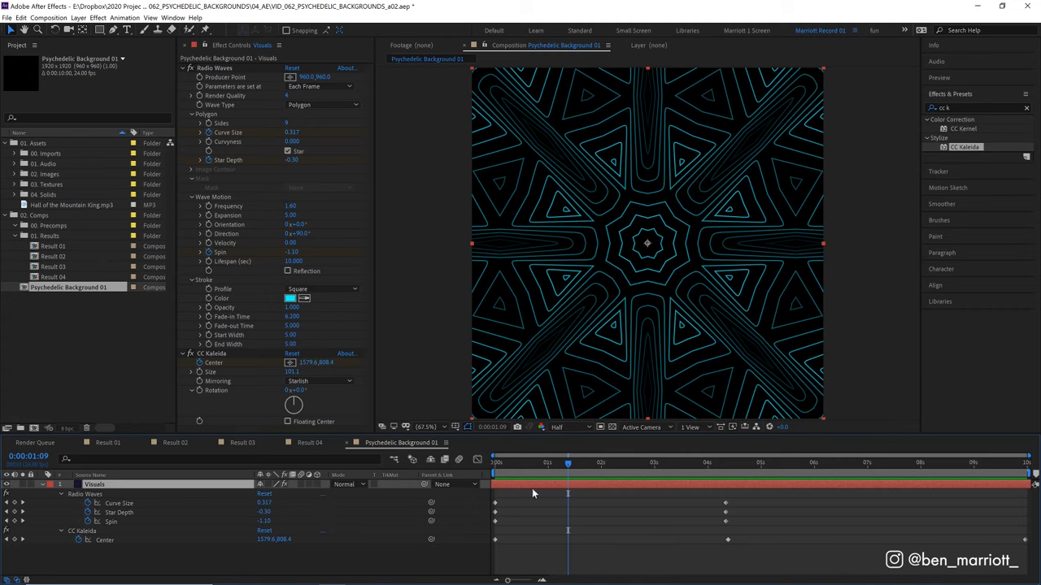
key("ctrl+d")
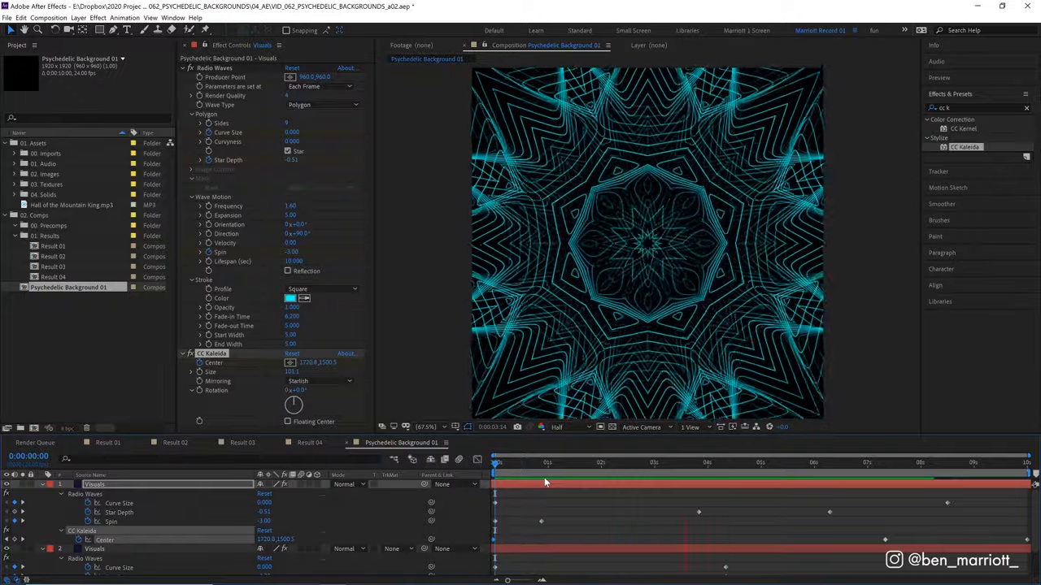
Step: Recolour the duplicate layer's strokes purple, thicken them, and return the playhead to 0
left_click(290, 298)
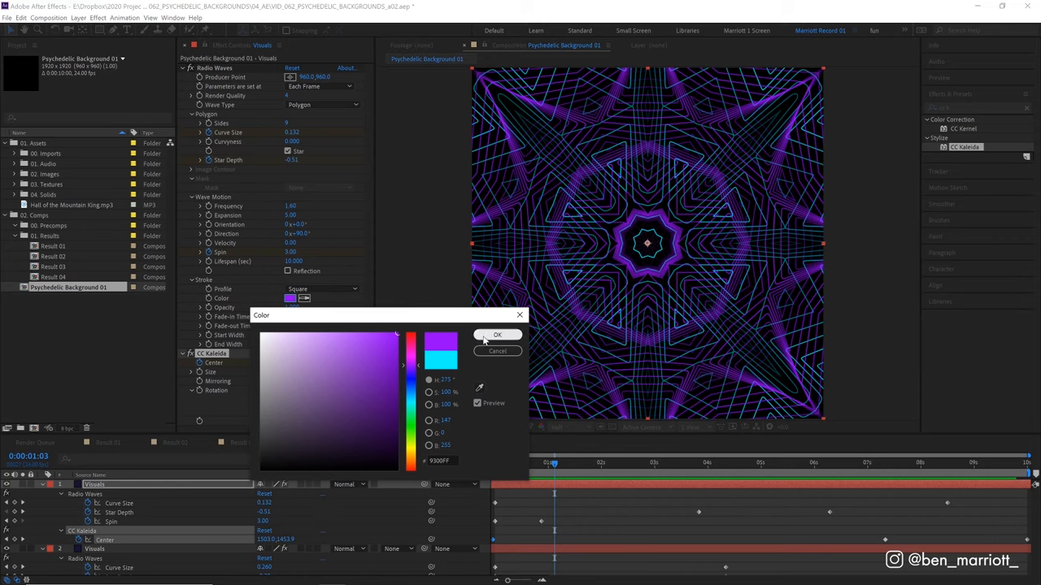
left_click(497, 335)
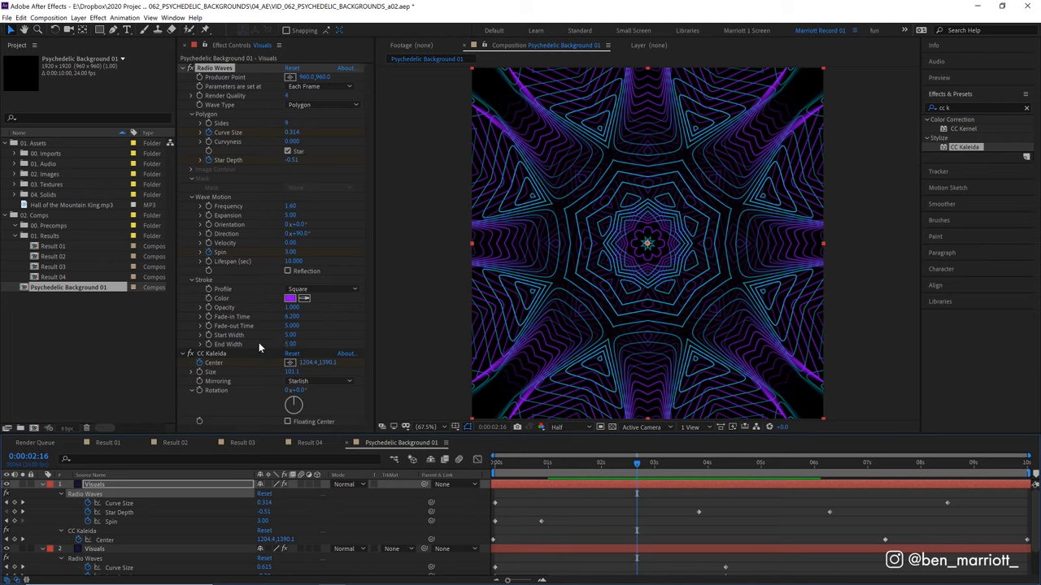
mouse_move(306, 332)
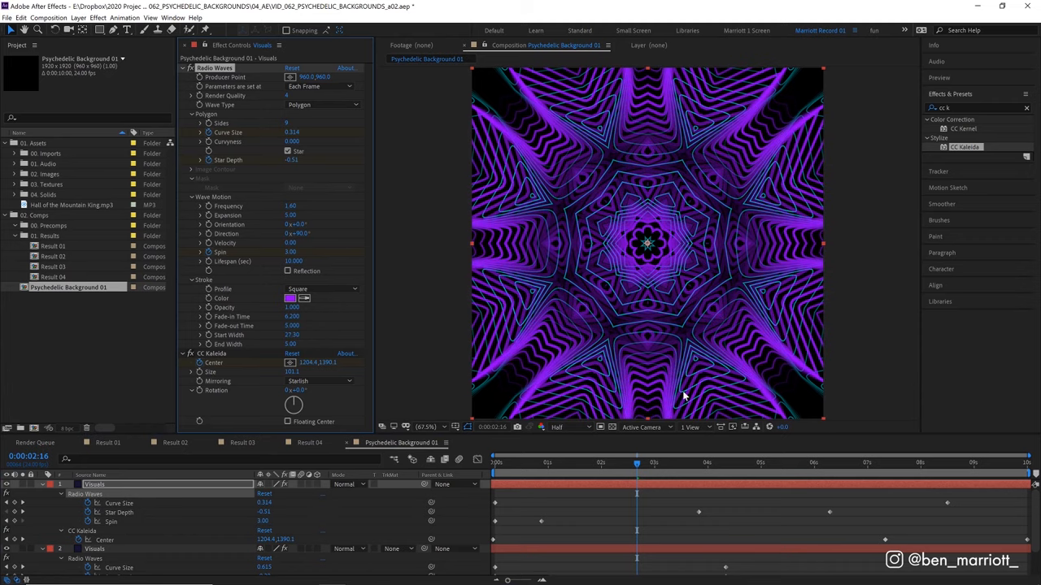
left_click(670, 462)
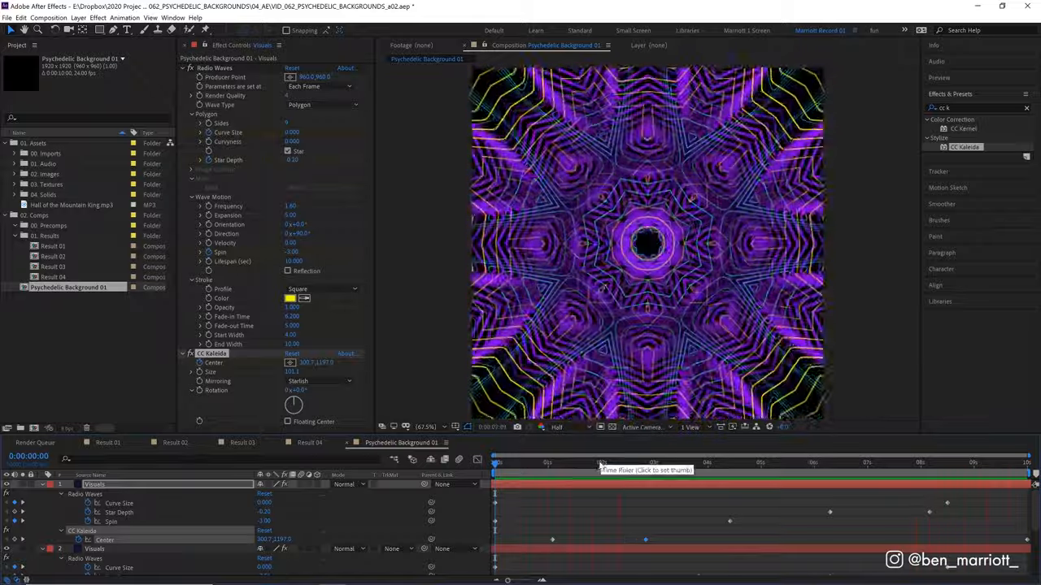
left_click(579, 473)
type("ripple")
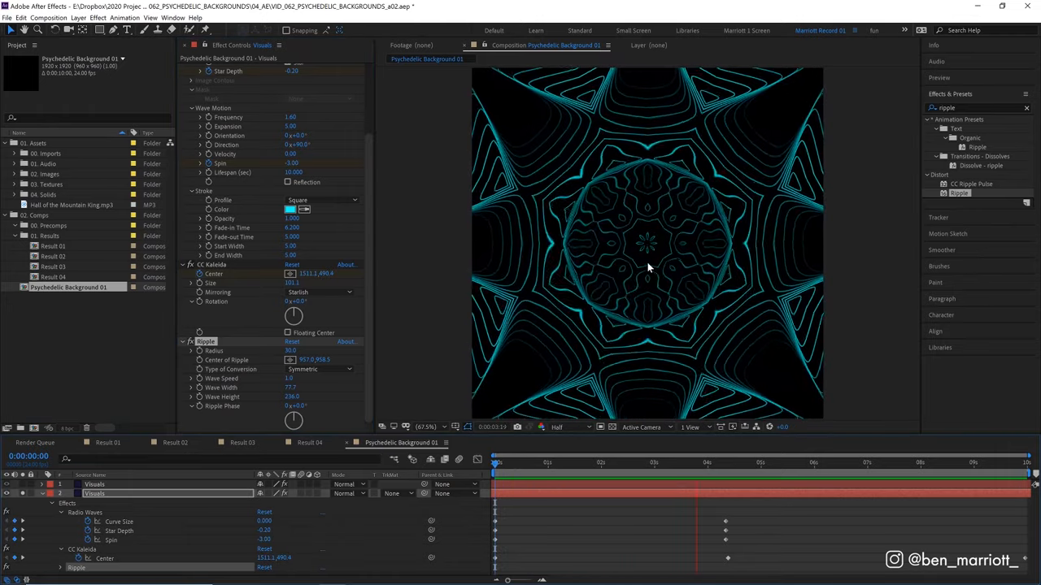
Step: Apply Ripple to the cyan and purple kaleidoscope layers and preview the waving star mandala
left_click(800, 462)
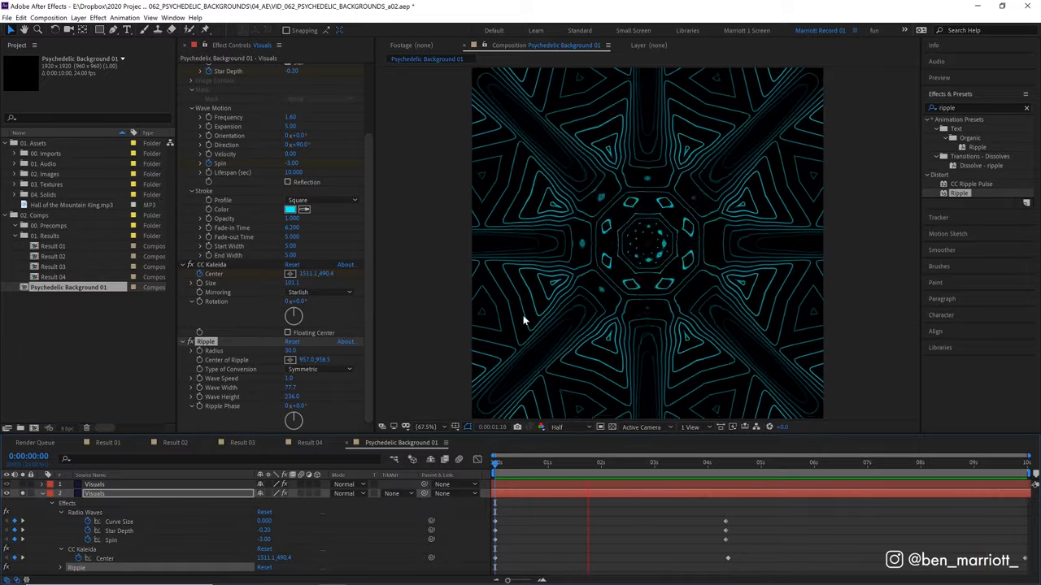
left_click(657, 461)
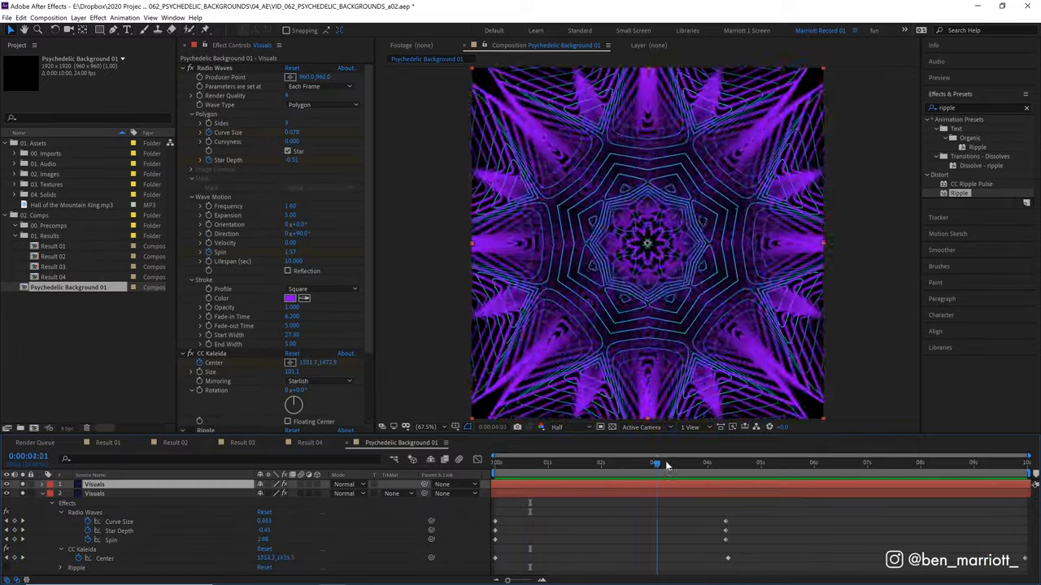
left_click_drag(655, 462, 757, 462)
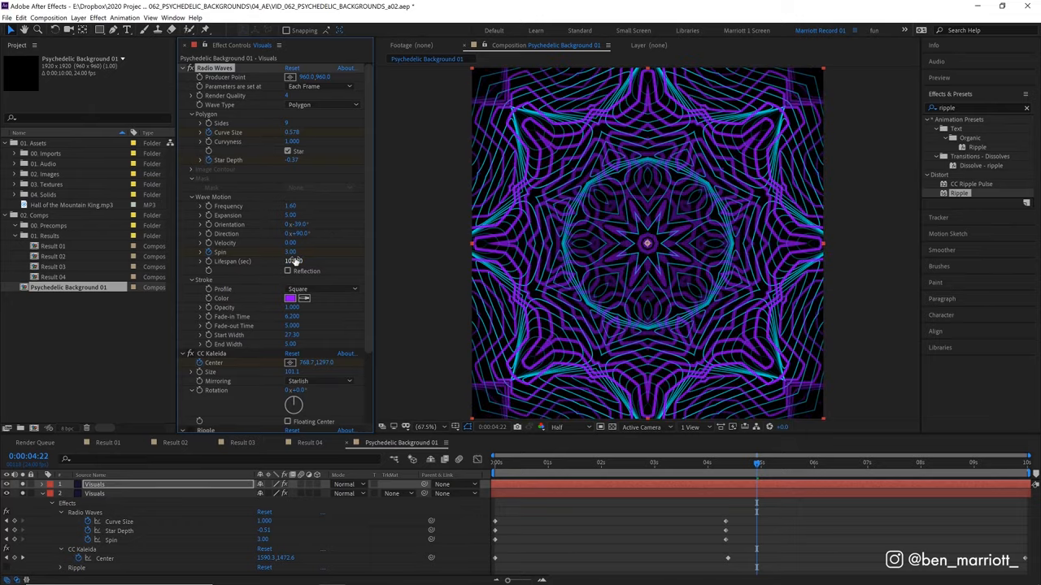
key("space")
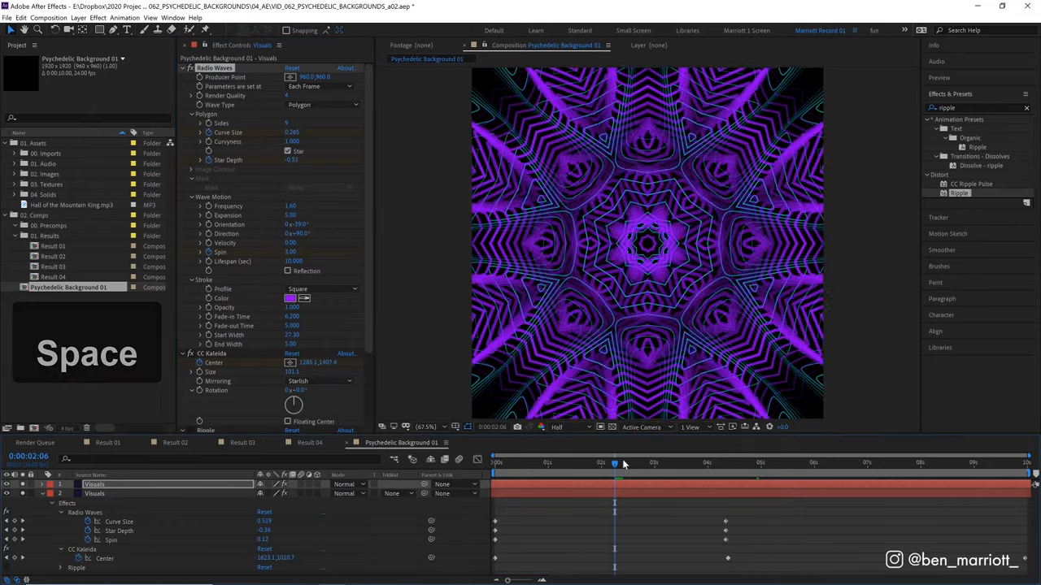